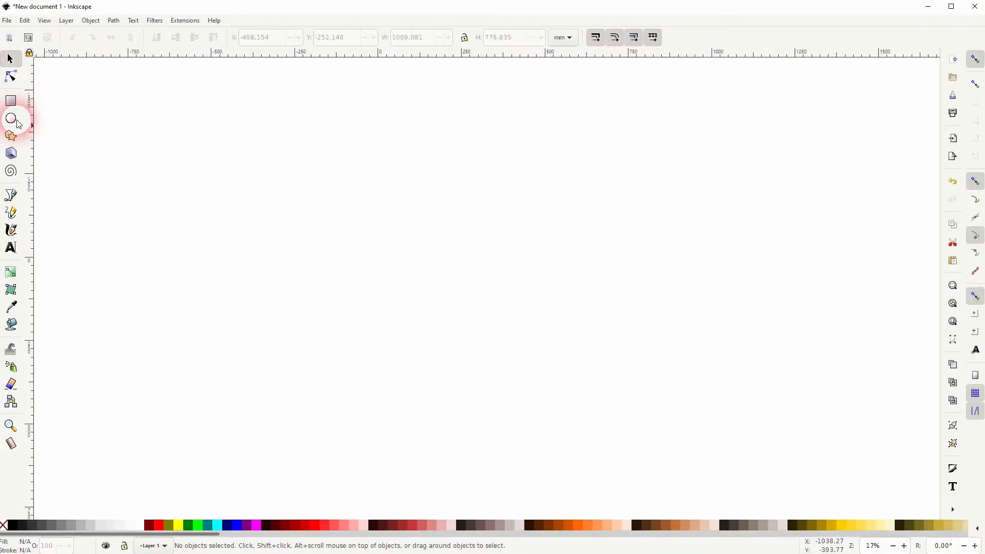
Draw an olive rectangle at top left, an ellipse below it, and two five-pointed stars
left_click_drag(80, 117, 236, 226)
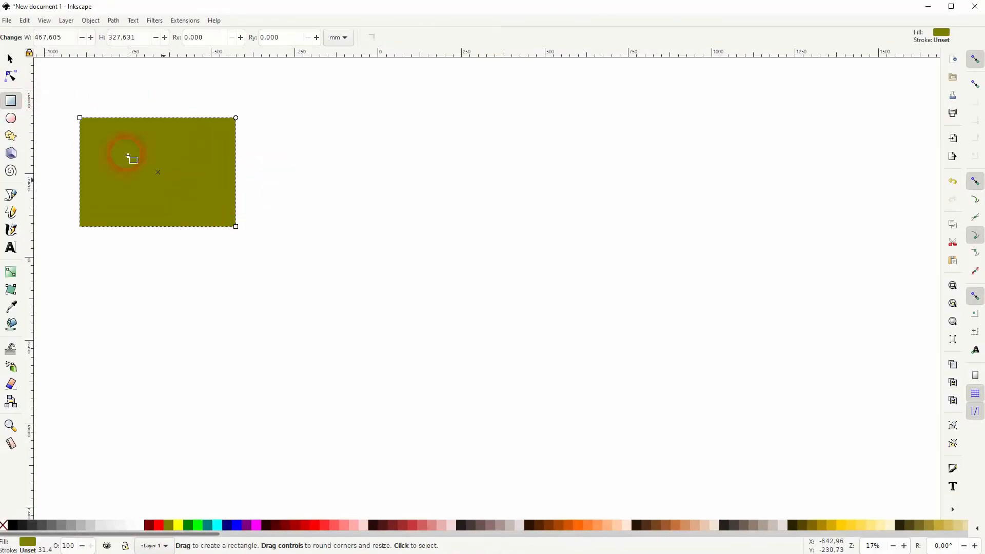
left_click_drag(94, 264, 216, 415)
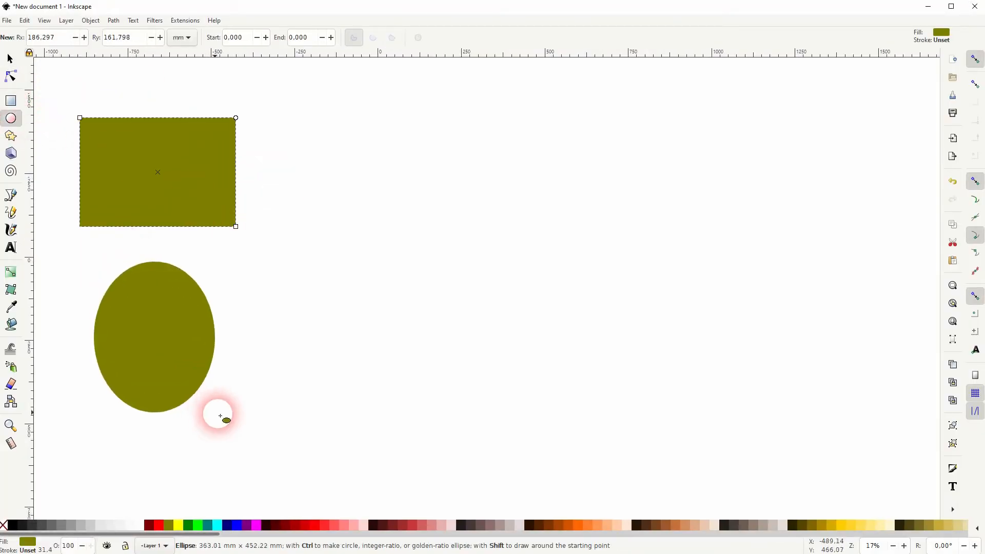
left_click(10, 135)
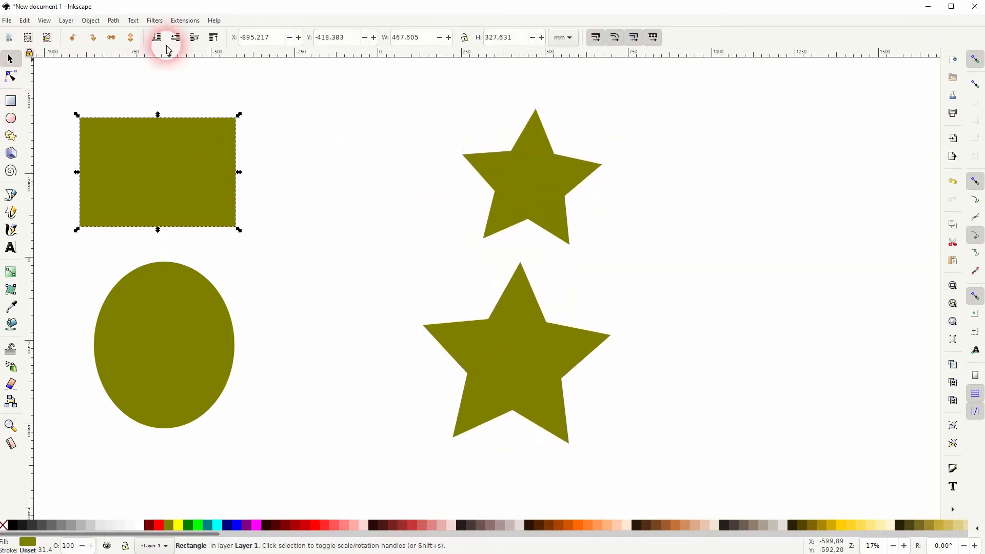
Apply a Voronoi Pattern from Generate from Path to the rectangle with cell size 50, border 0
left_click(185, 20)
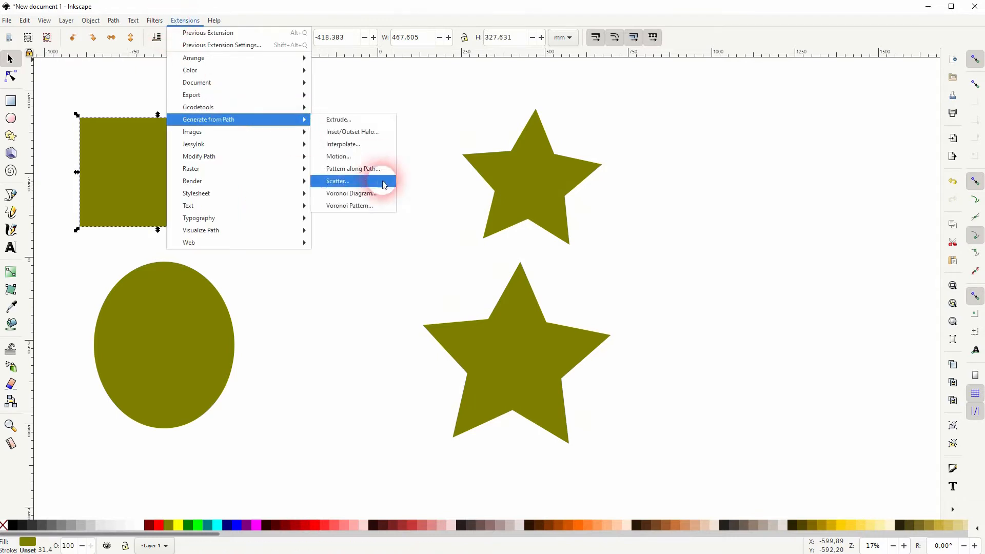
left_click(349, 206)
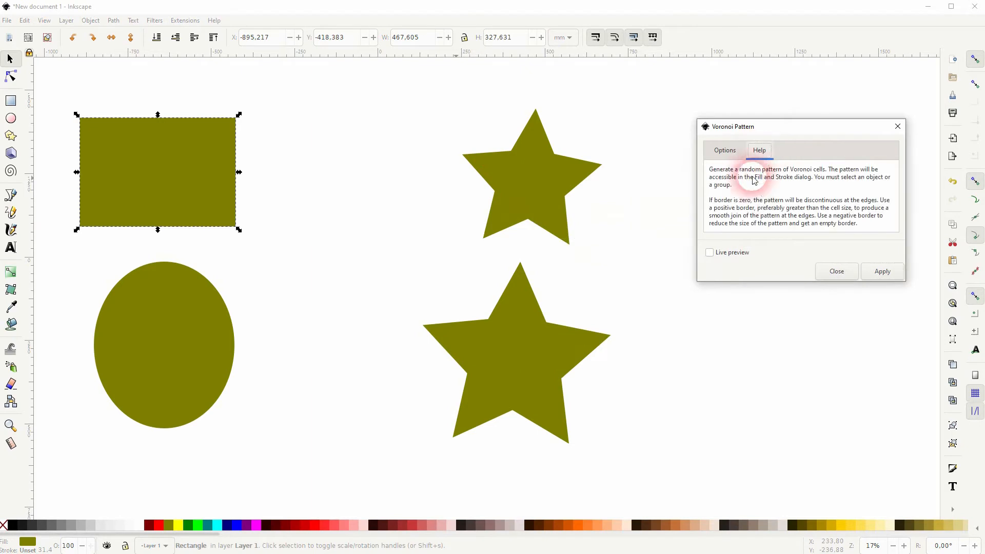
left_click(724, 150)
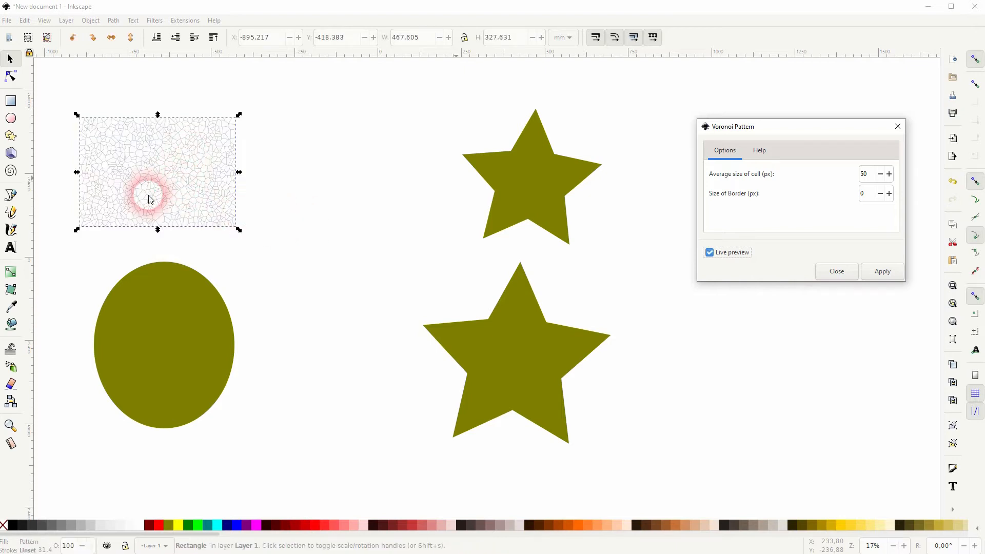
mouse_move(170, 185)
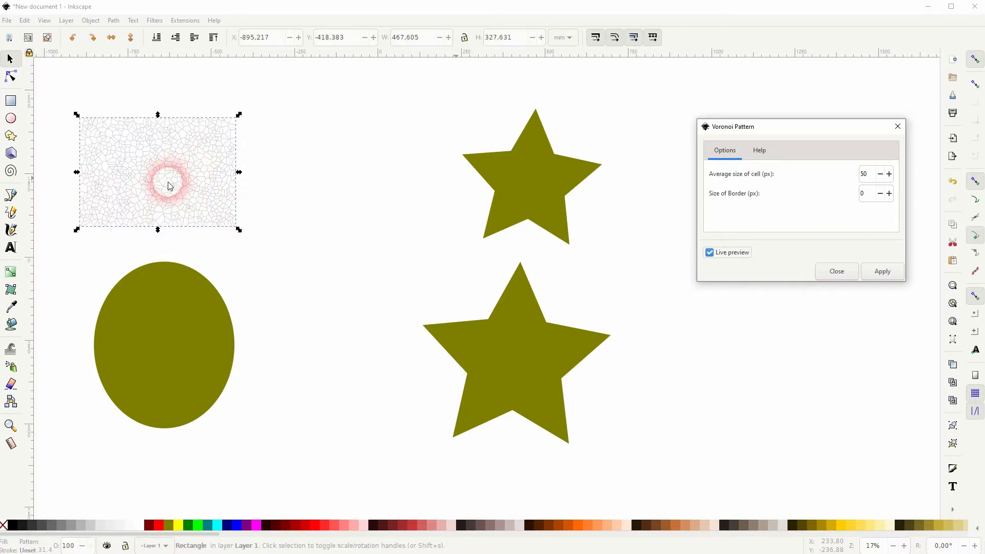
left_click(883, 271)
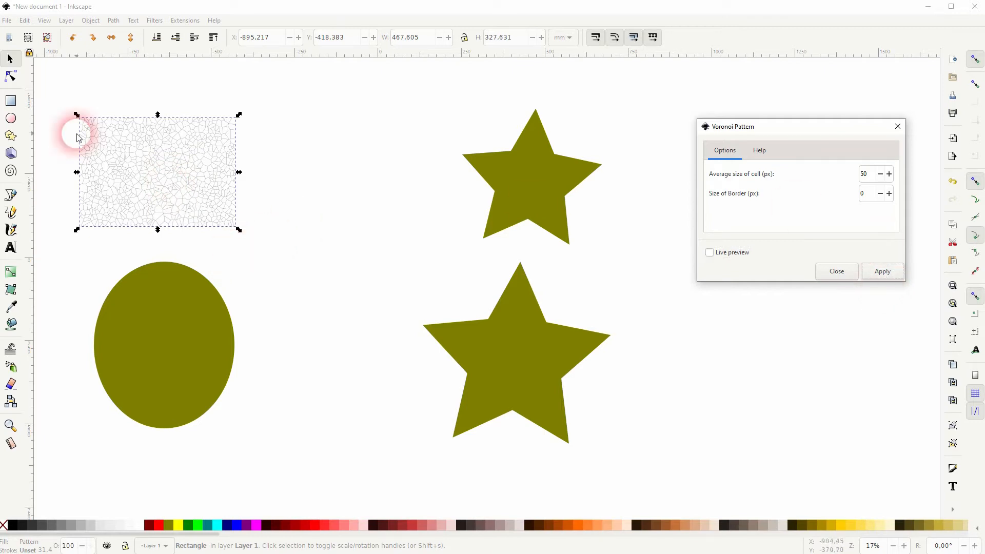
Select the ellipse, try cell size 200, then apply a dense Voronoi pattern at cell size 10
left_click(173, 352)
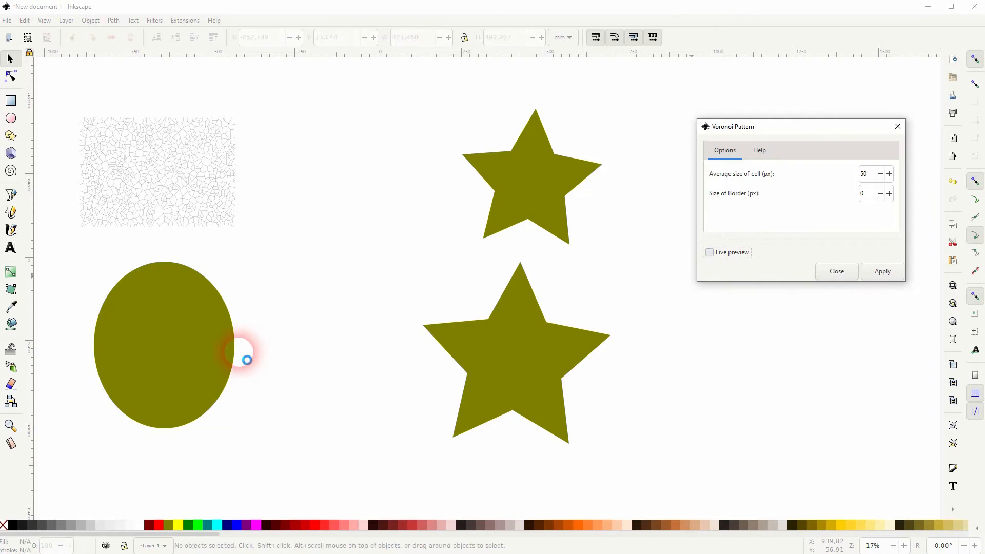
left_click(710, 252)
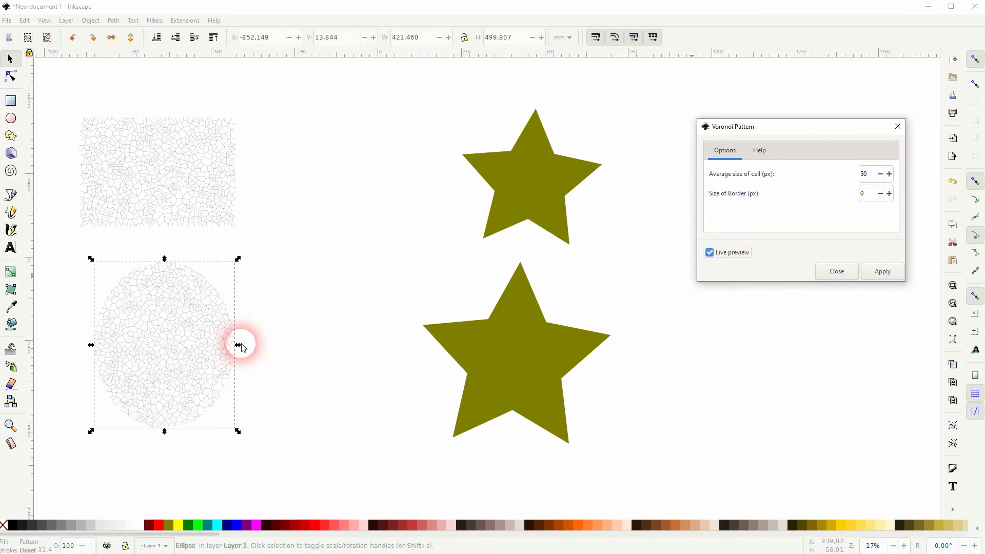
left_click(863, 174)
type("200")
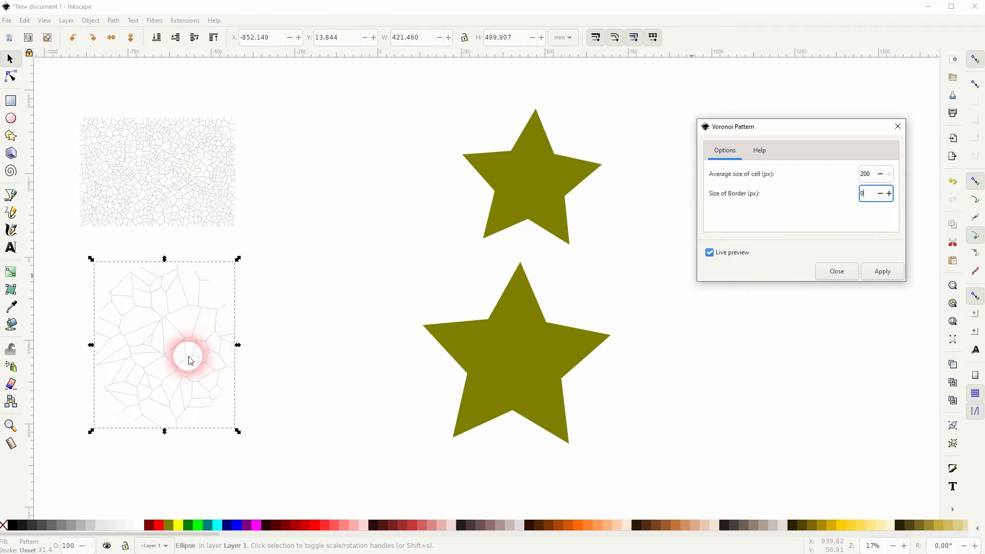
left_click(866, 173)
type("10")
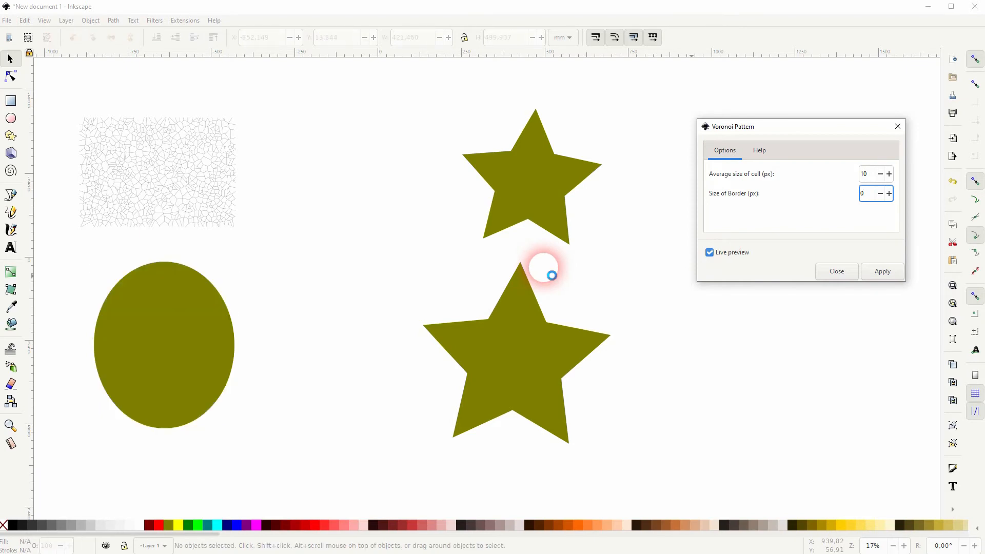
left_click(881, 271)
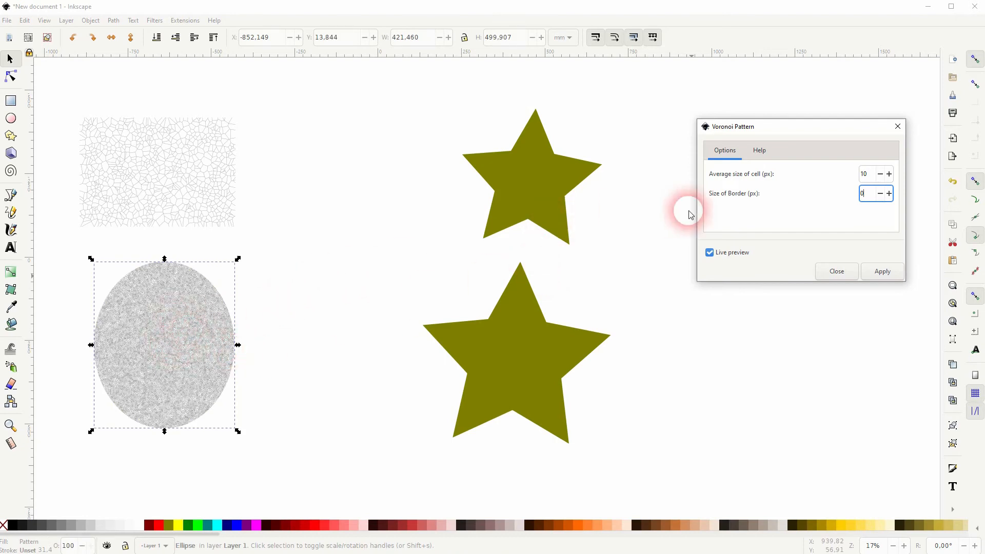
left_click(883, 271)
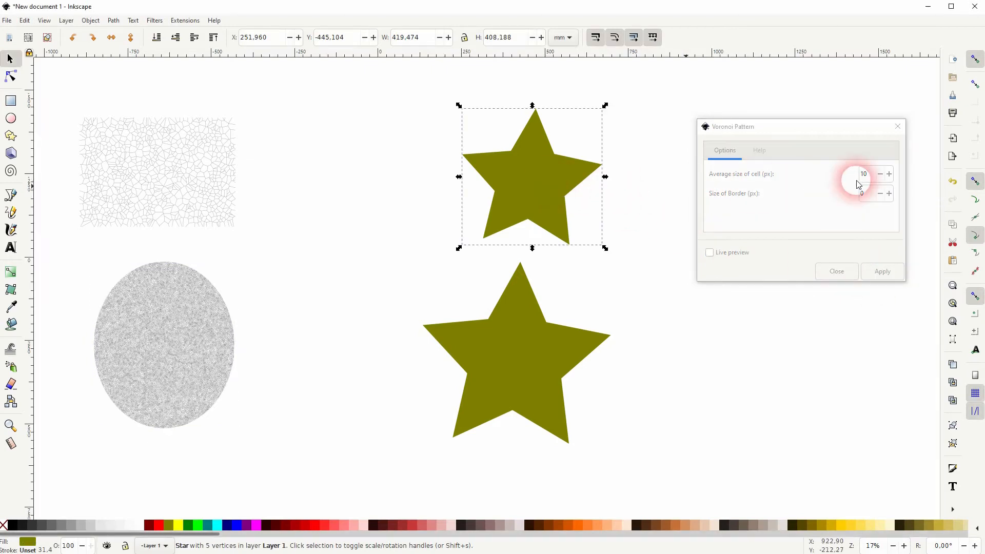
Set Average size of cell back to 50, try a border of 200, then return Size of Border to 0
left_click(867, 174)
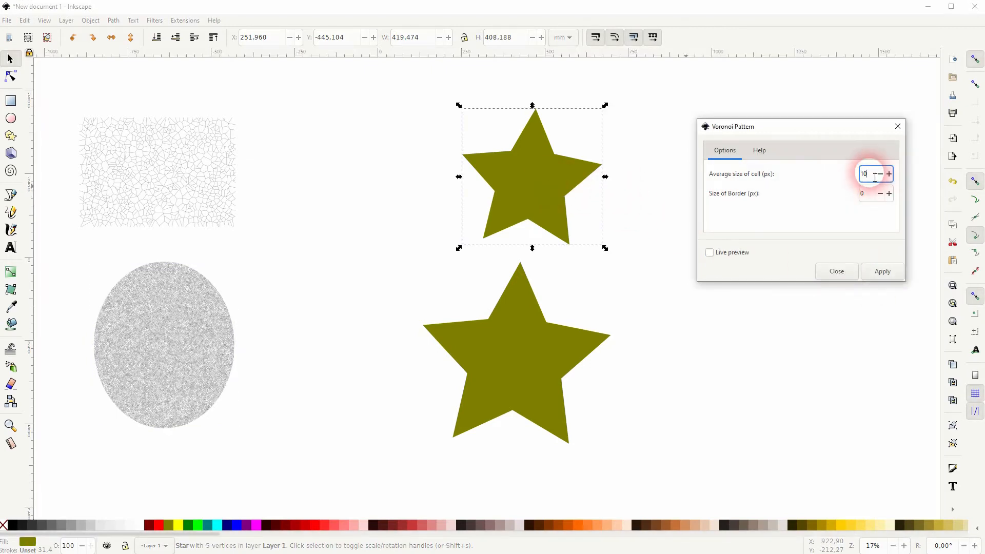
triple_click(871, 174)
type("50")
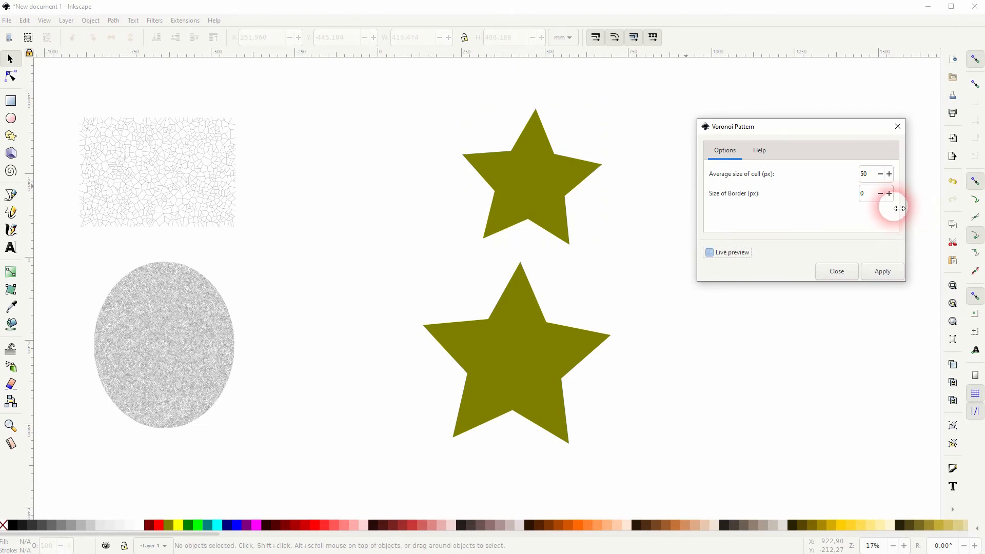
left_click(709, 253)
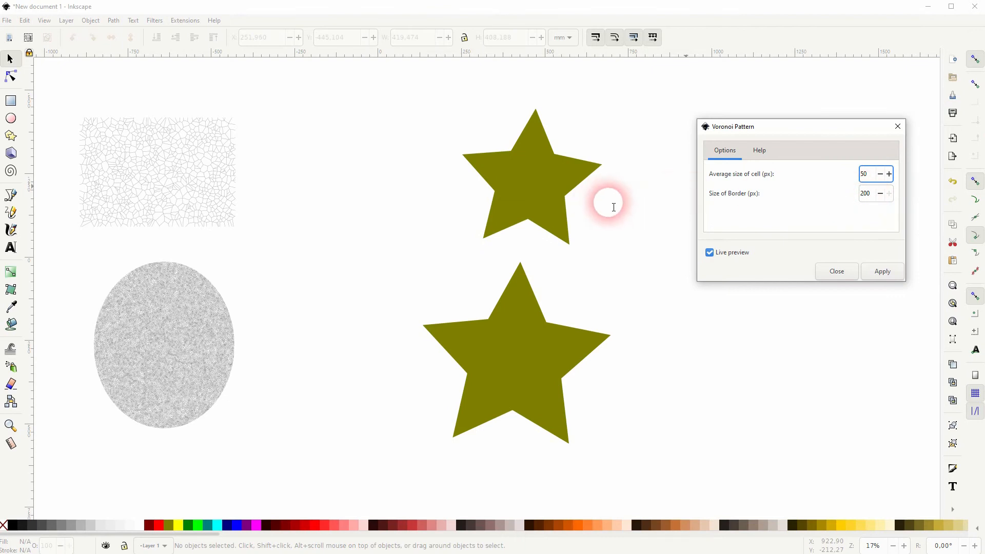
left_click(533, 175)
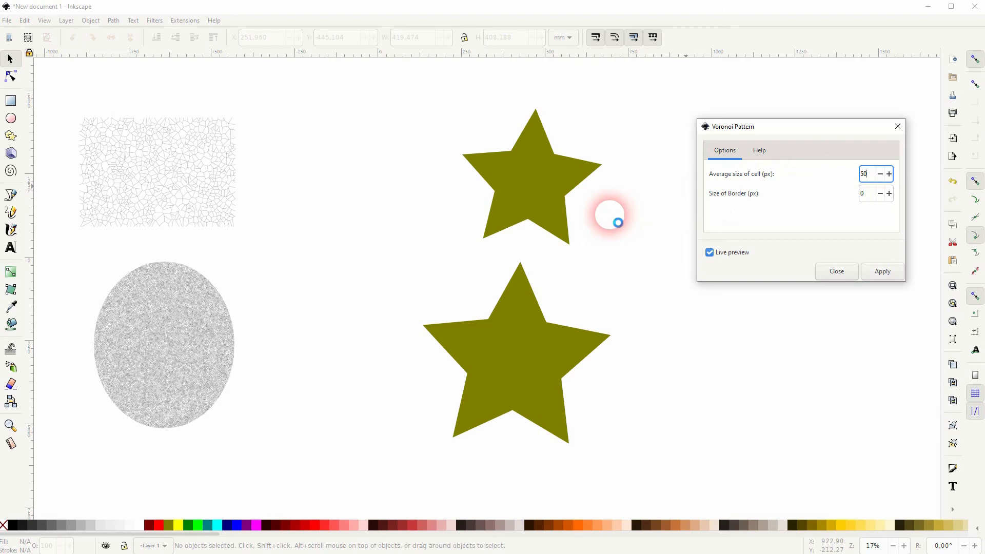
Select the upper star to preview its Voronoi pattern and read the Help notes on border size
left_click(759, 149)
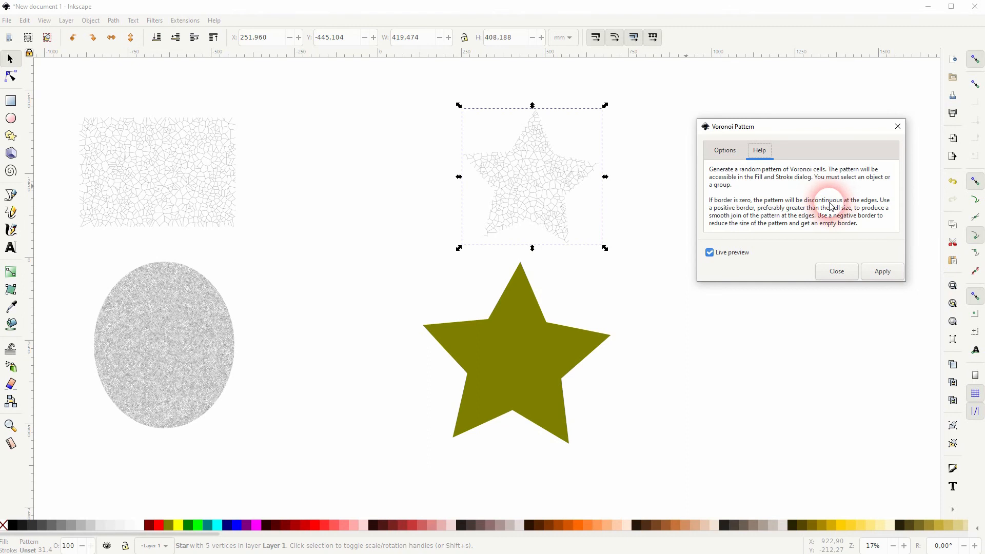
mouse_move(757, 211)
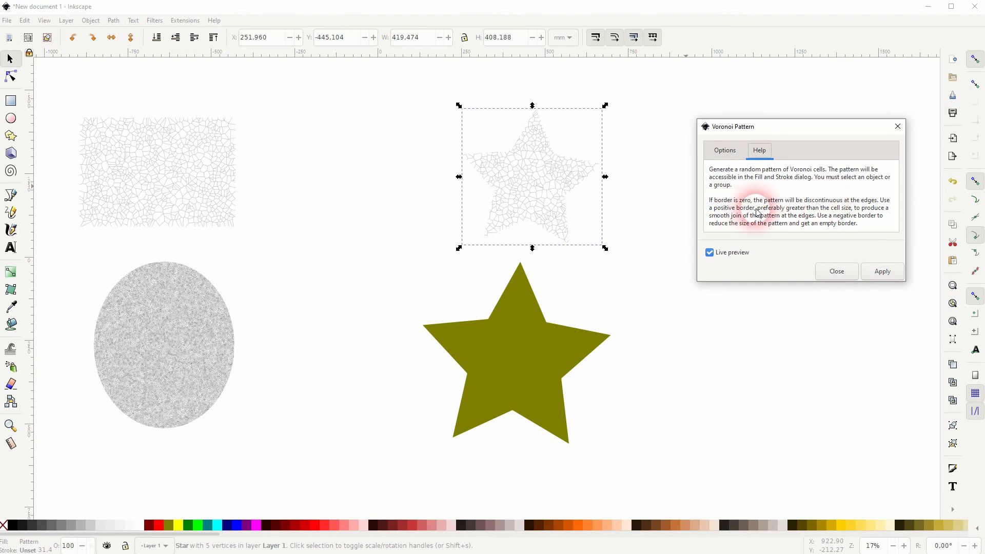
mouse_move(819, 184)
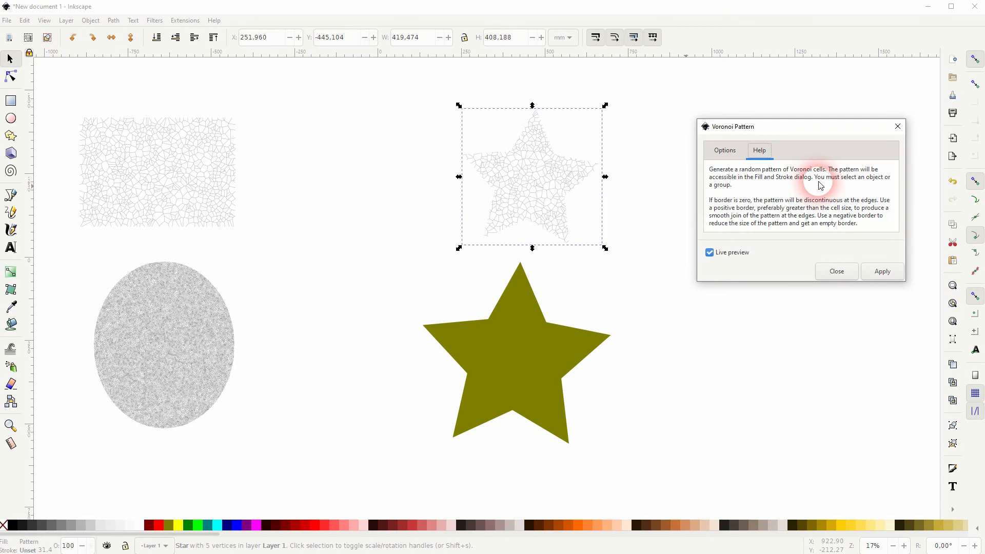
mouse_move(805, 215)
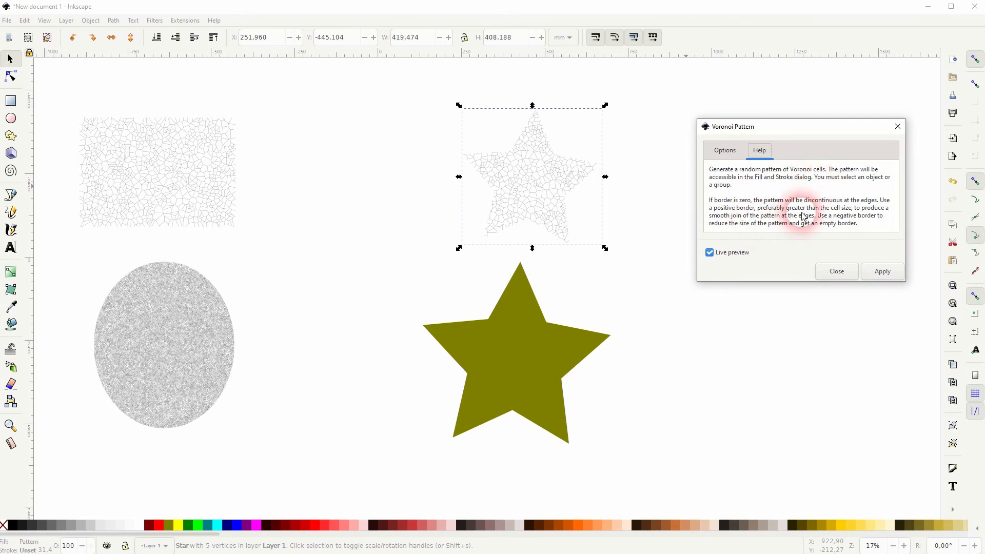
Apply a Voronoi pattern with cell size 25 and border 0 to the lower star
left_click(725, 150)
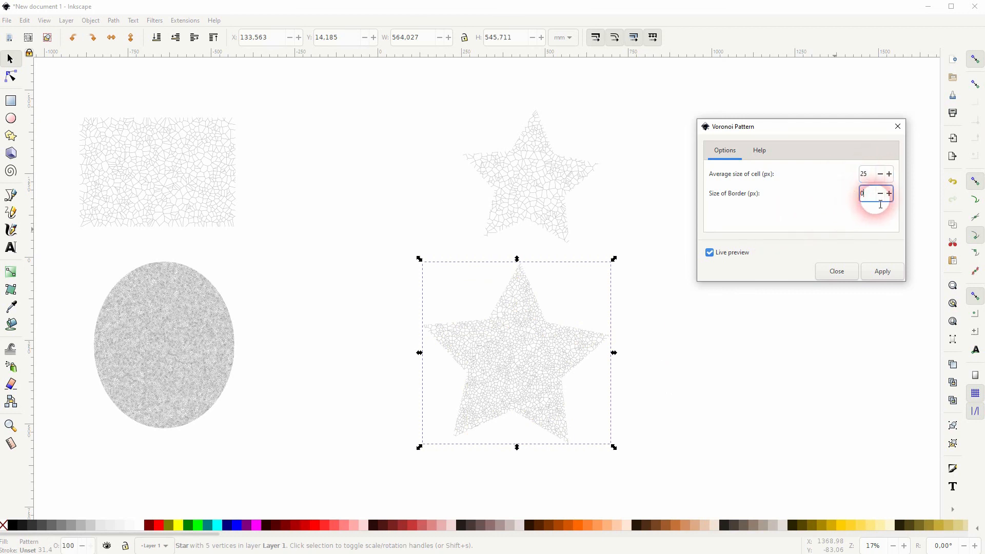
left_click(883, 271)
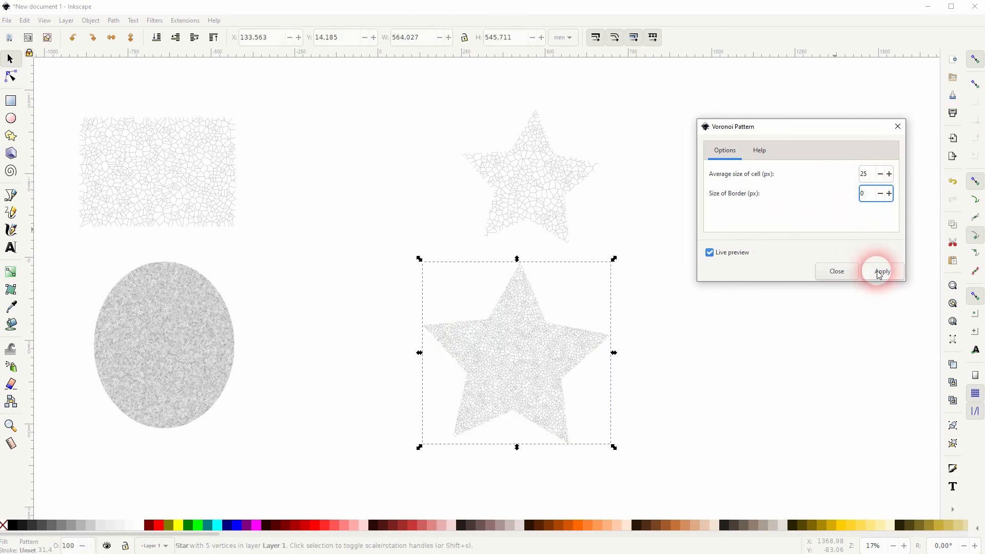